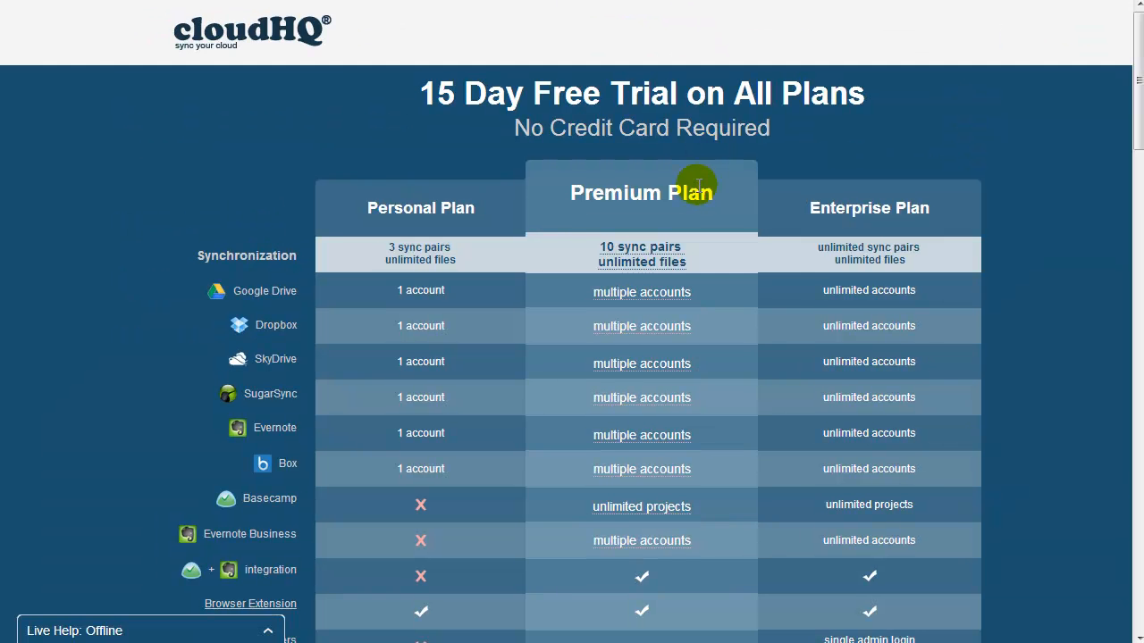
- Start the Premium Plan 15-day free trial from the pricing page
scroll(down, 3)
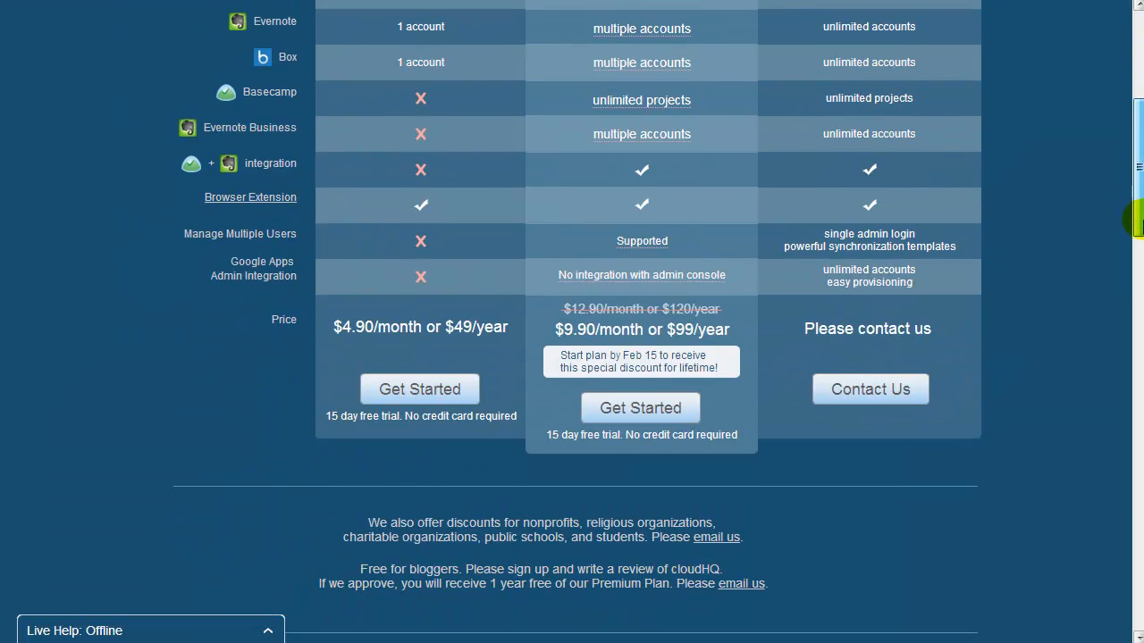
click(640, 389)
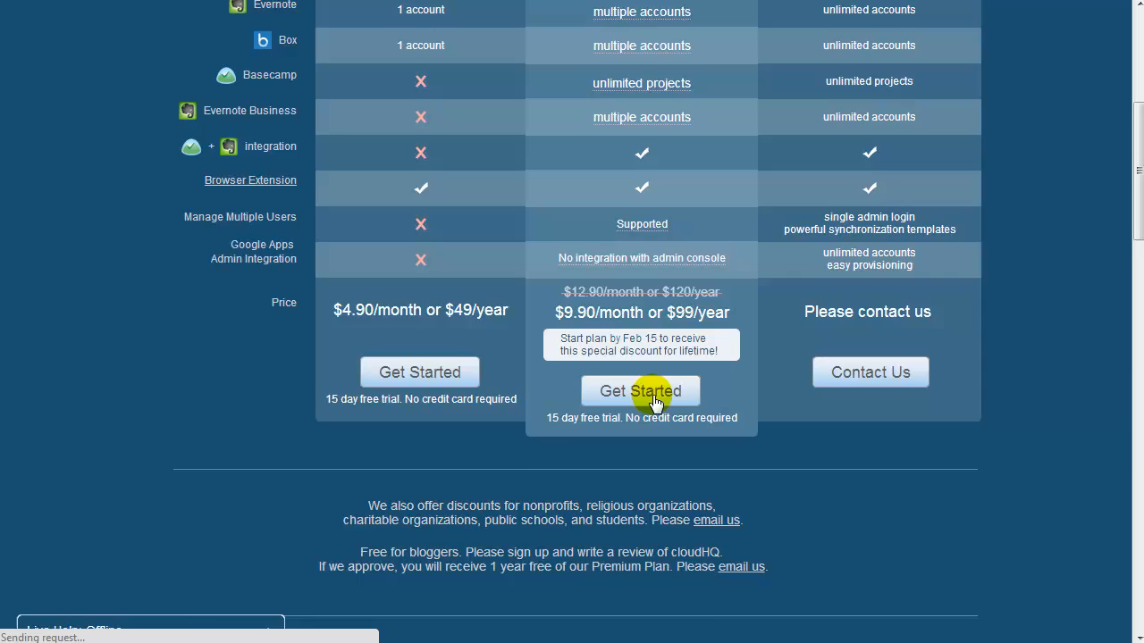
- Create the Premium trial account by signing up with a Google account and allowing access
click(640, 390)
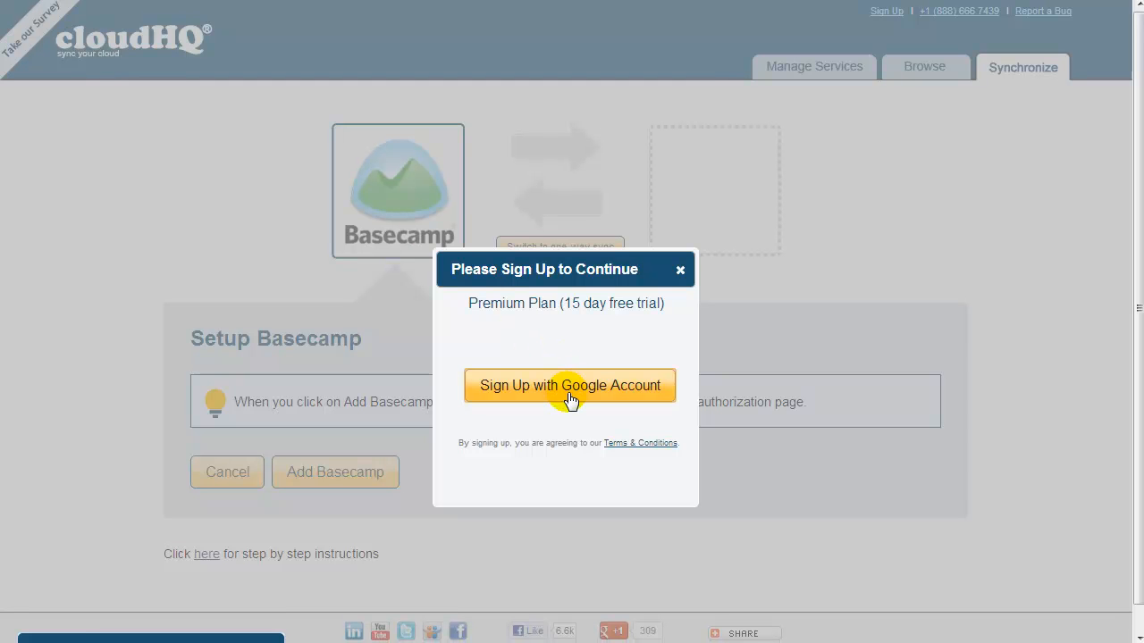
click(568, 386)
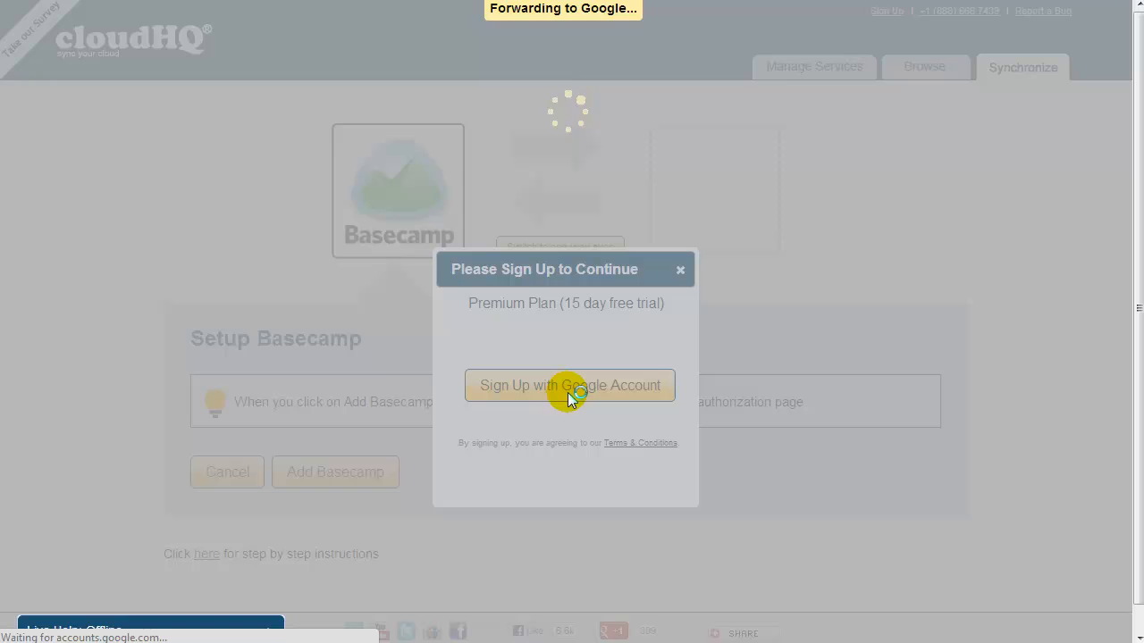
click(568, 386)
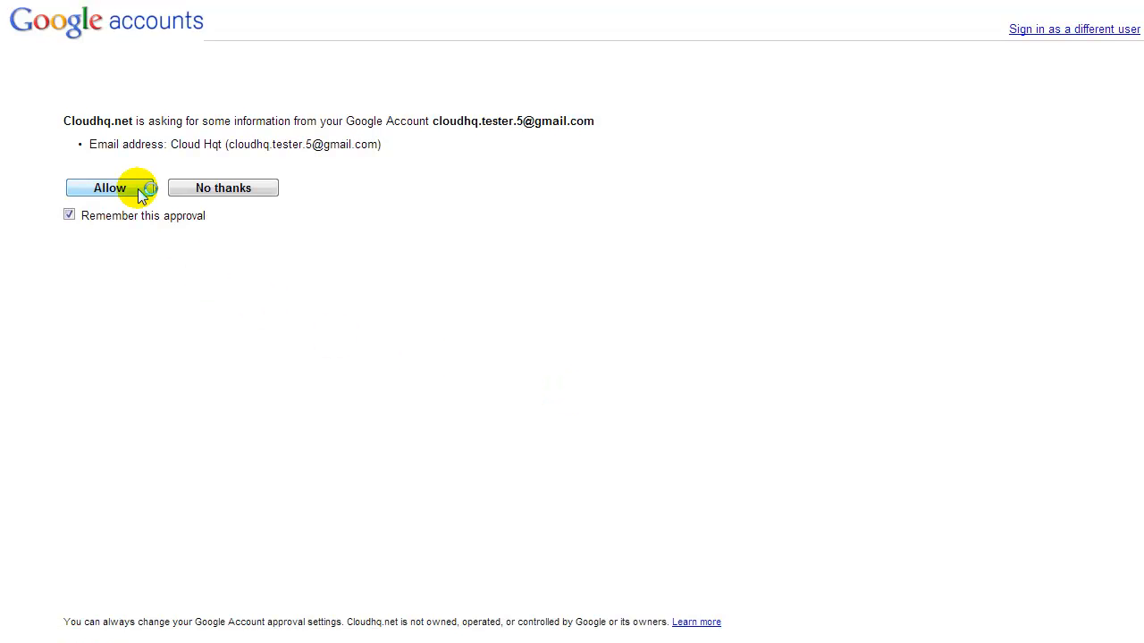
click(109, 187)
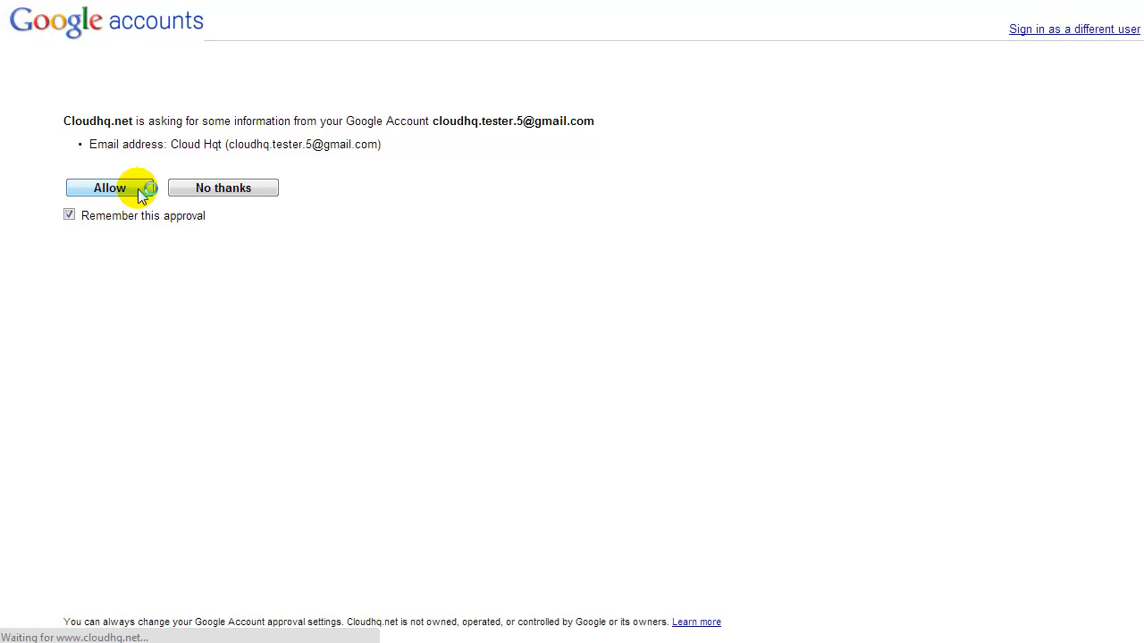
click(109, 188)
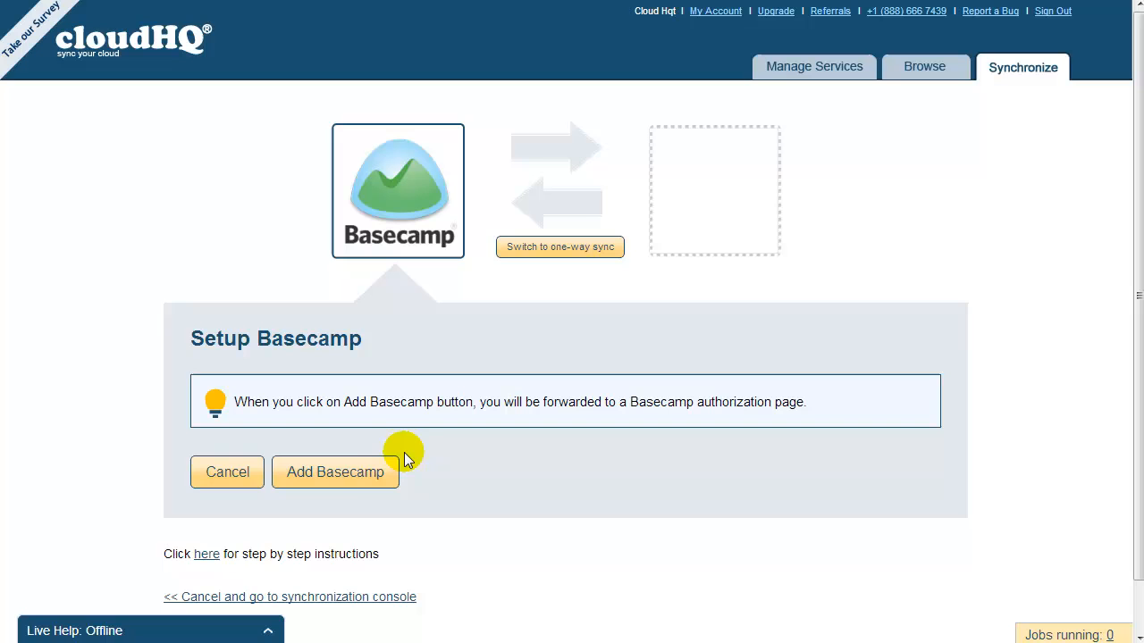
- Add Basecamp as the first sync service and allow cloudHQ access via 37signals
click(336, 472)
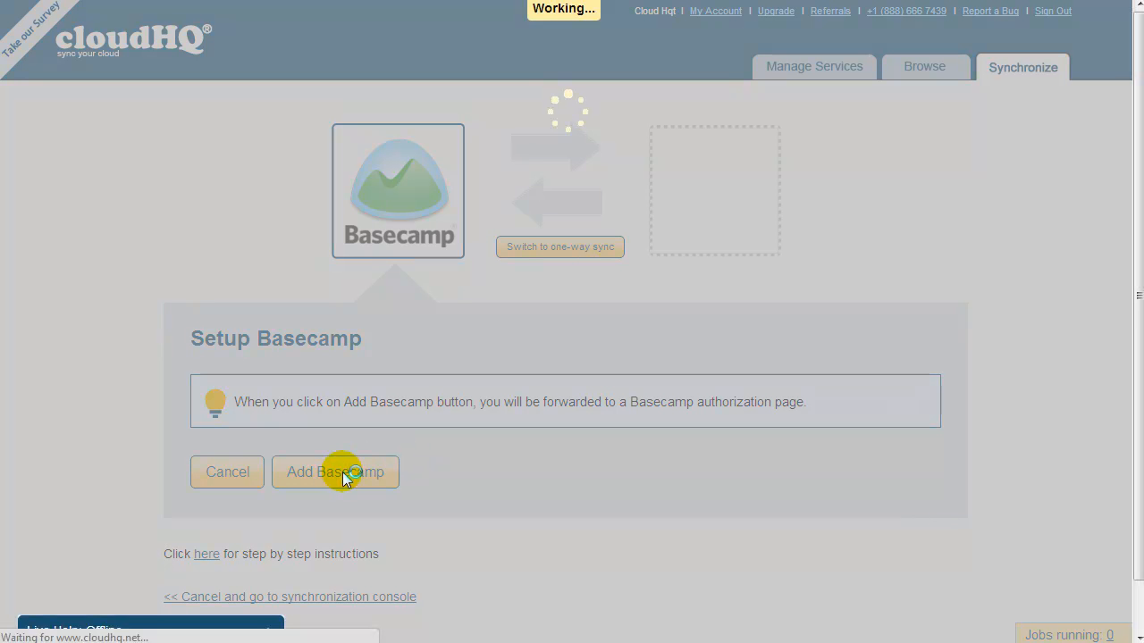
click(337, 472)
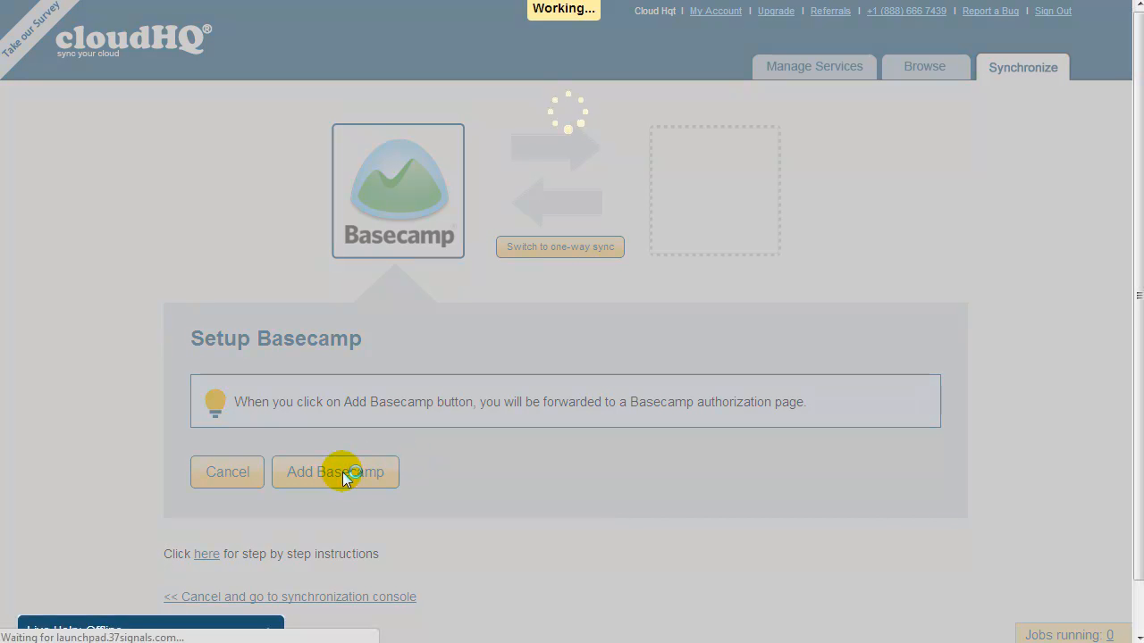
click(336, 472)
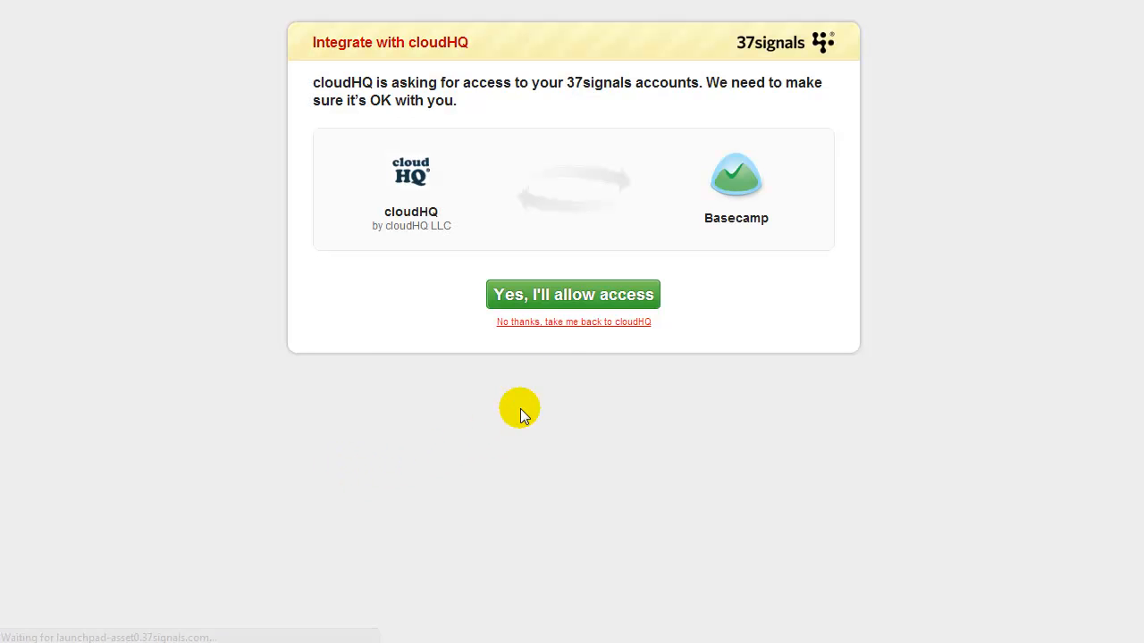
click(572, 293)
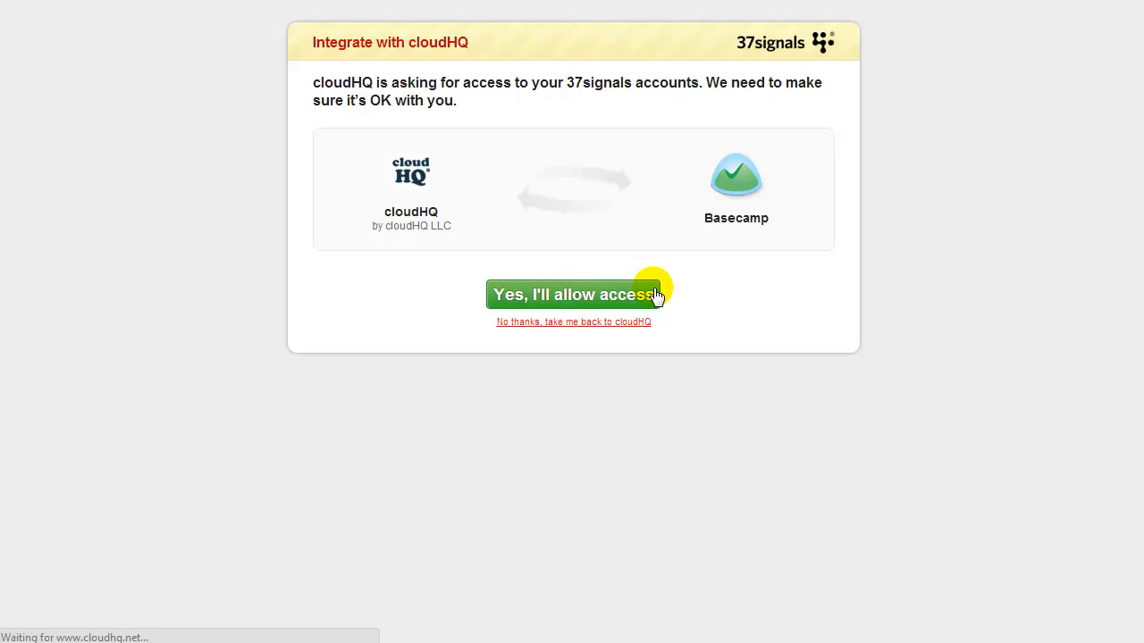
click(572, 294)
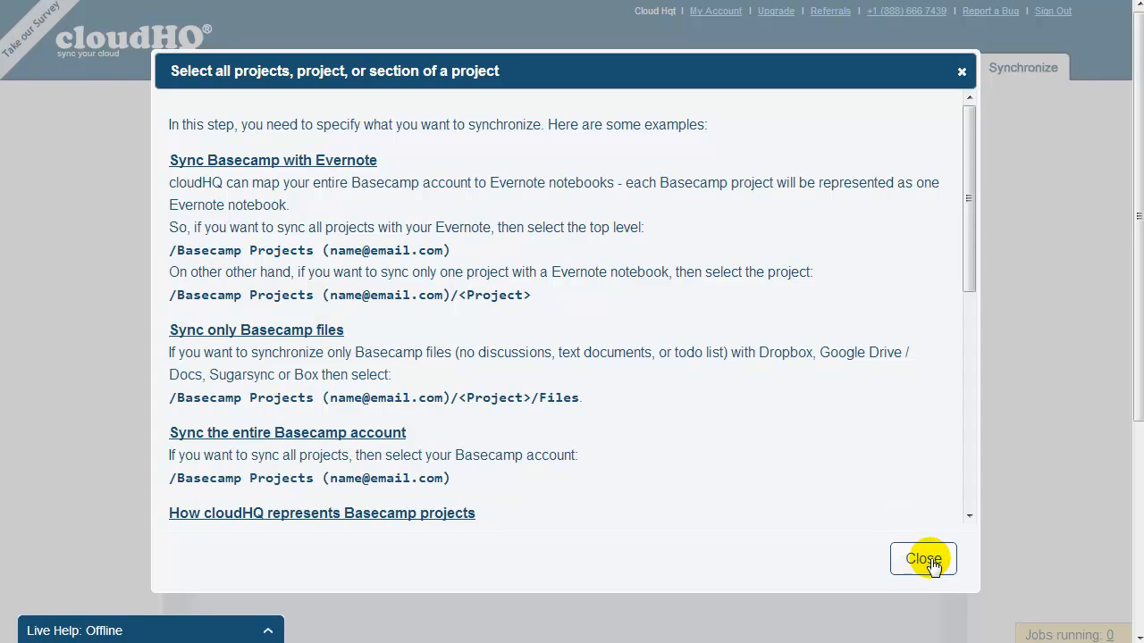
- Dismiss the guide and select the whole Basecamp account as the sync source
click(922, 557)
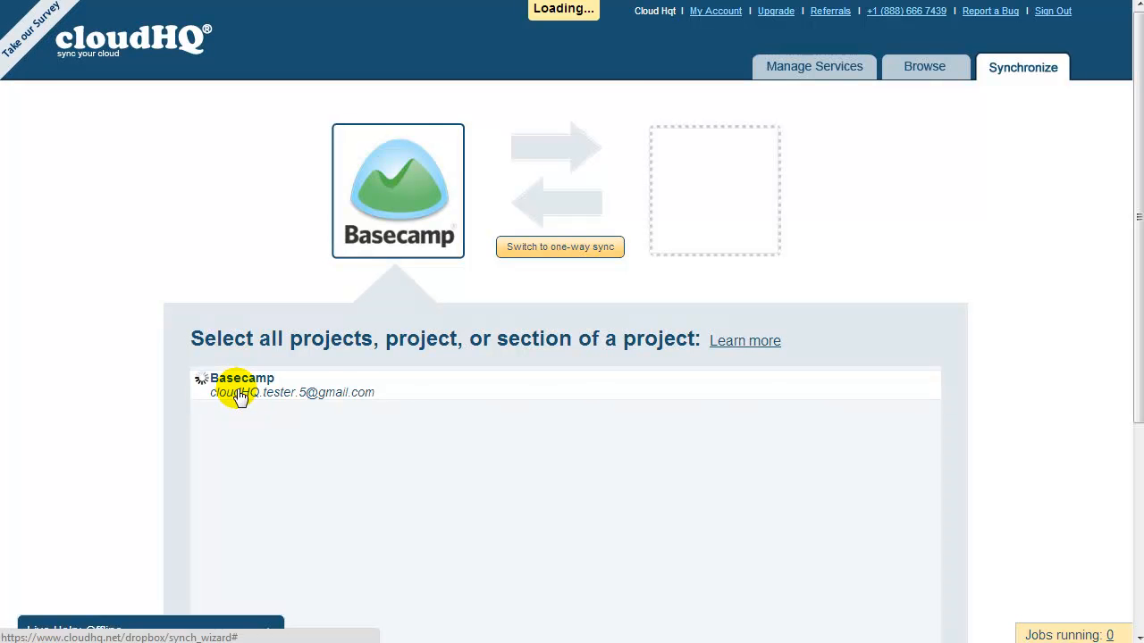
scroll(down, 3)
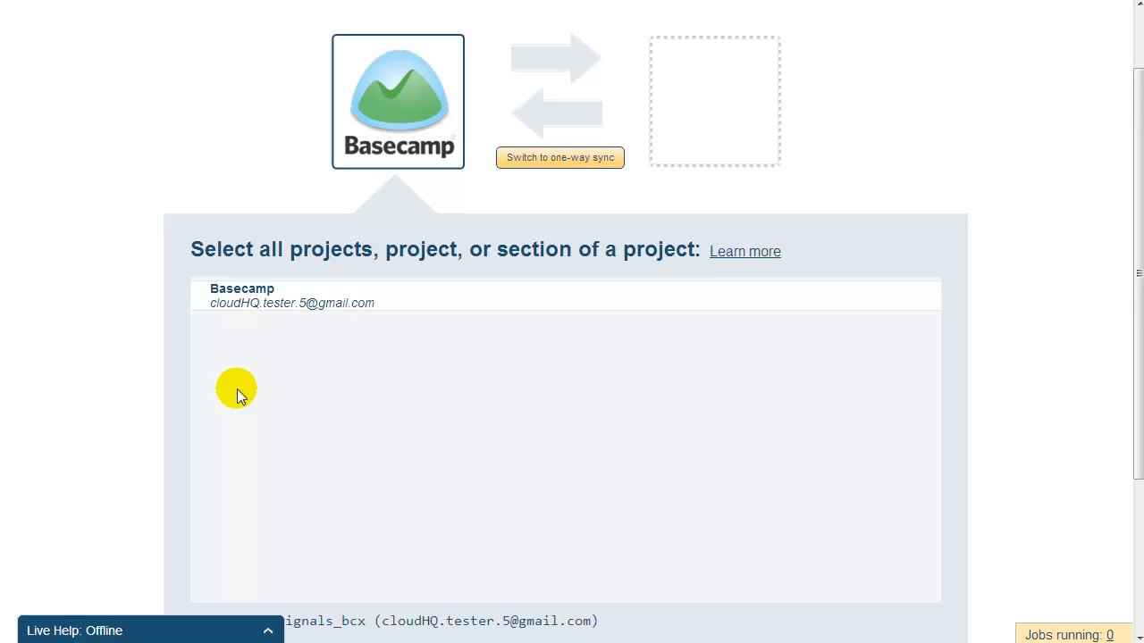
click(878, 576)
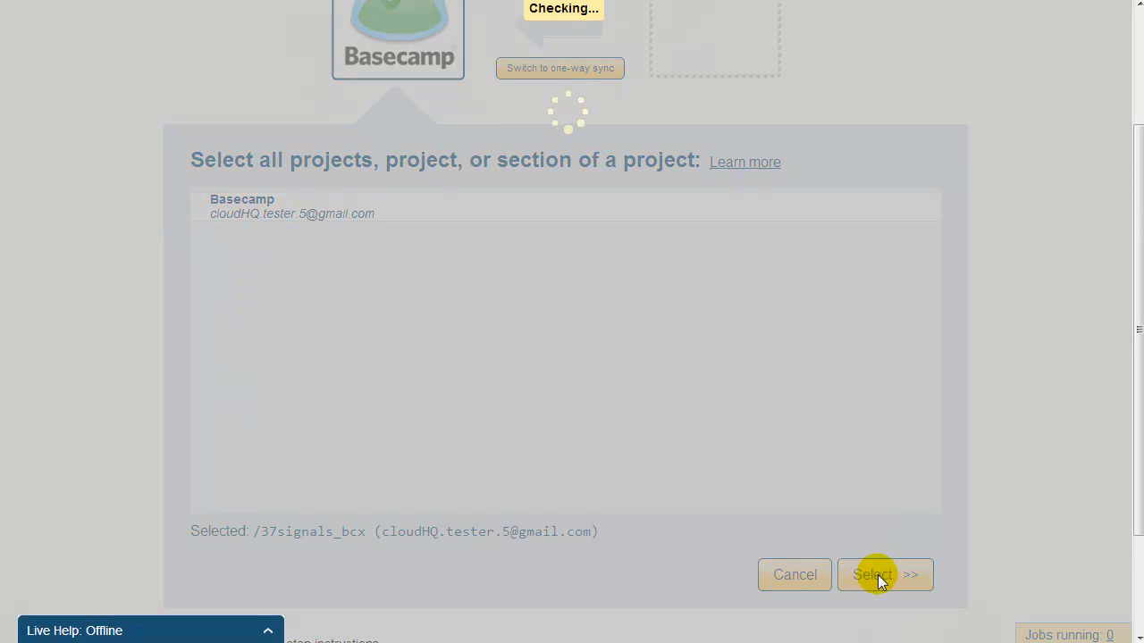
click(883, 576)
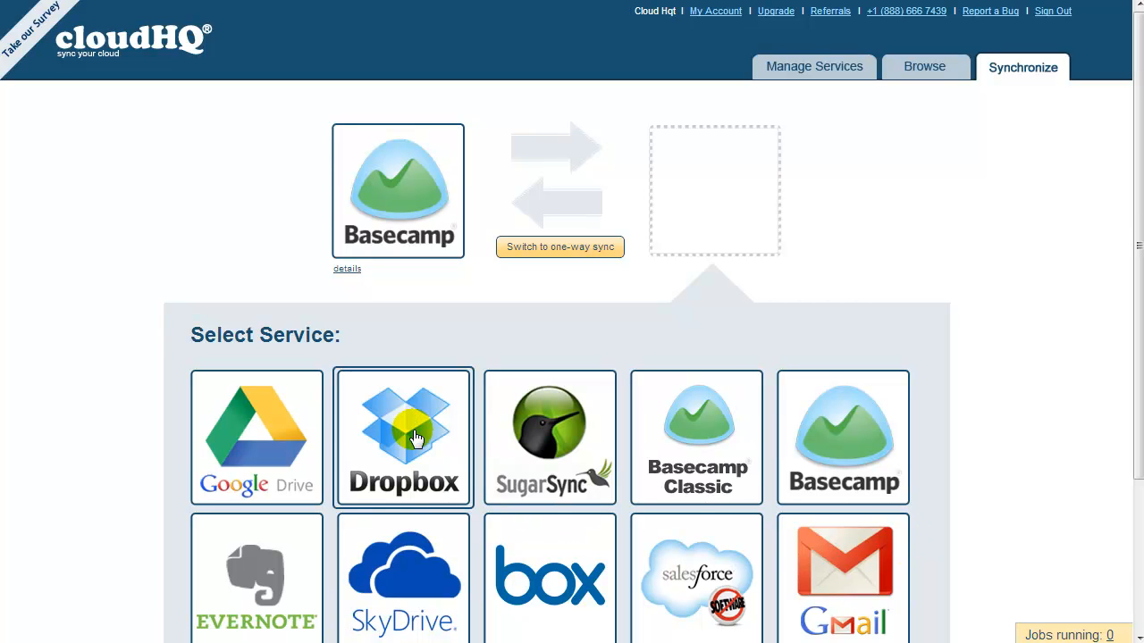
- Add Dropbox as the destination service and allow cloudHQ access to the Dropbox account
click(404, 436)
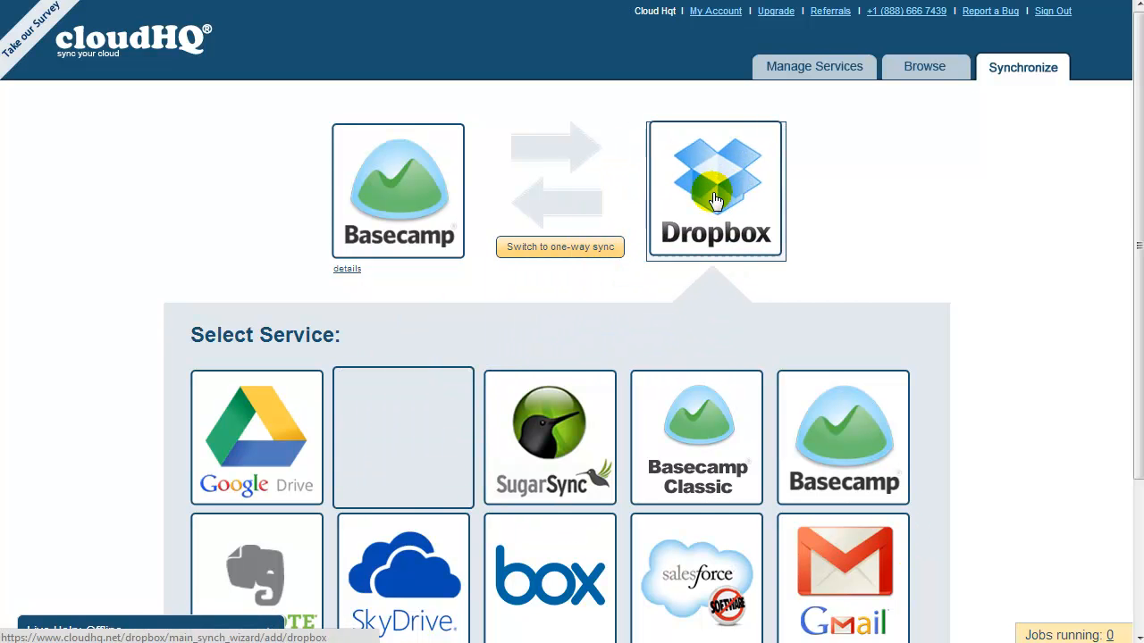
click(715, 189)
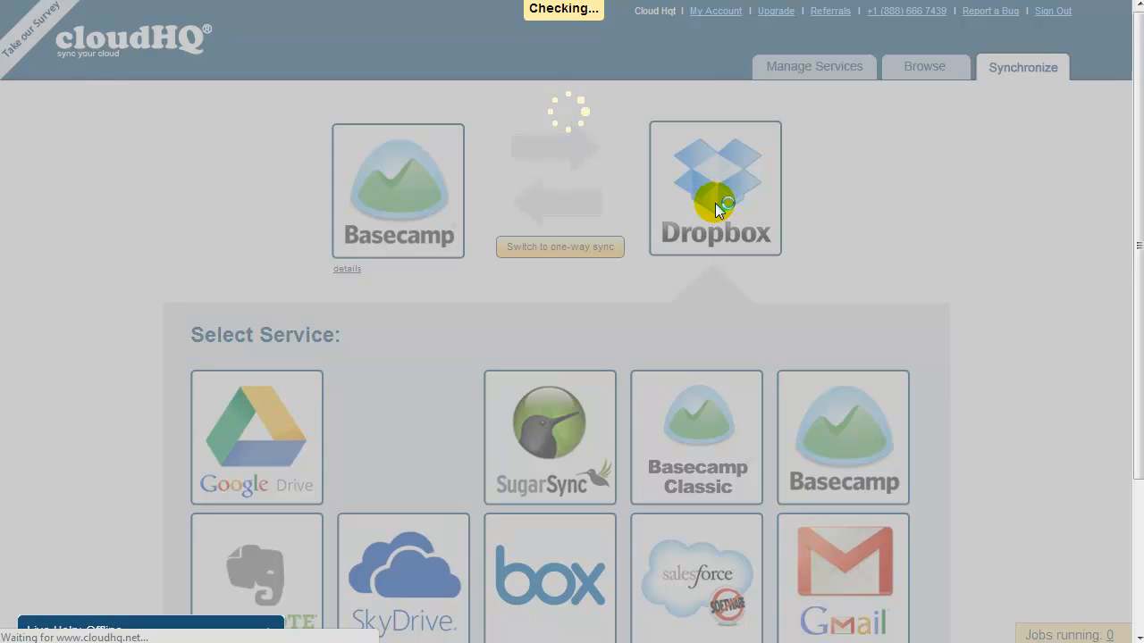
click(715, 188)
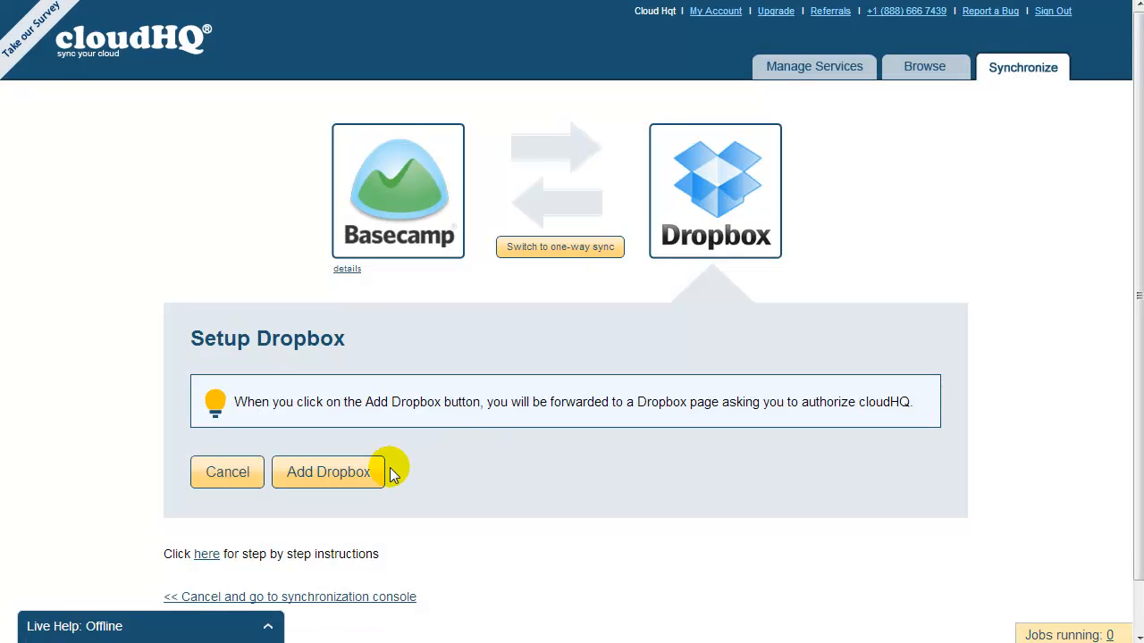
click(329, 472)
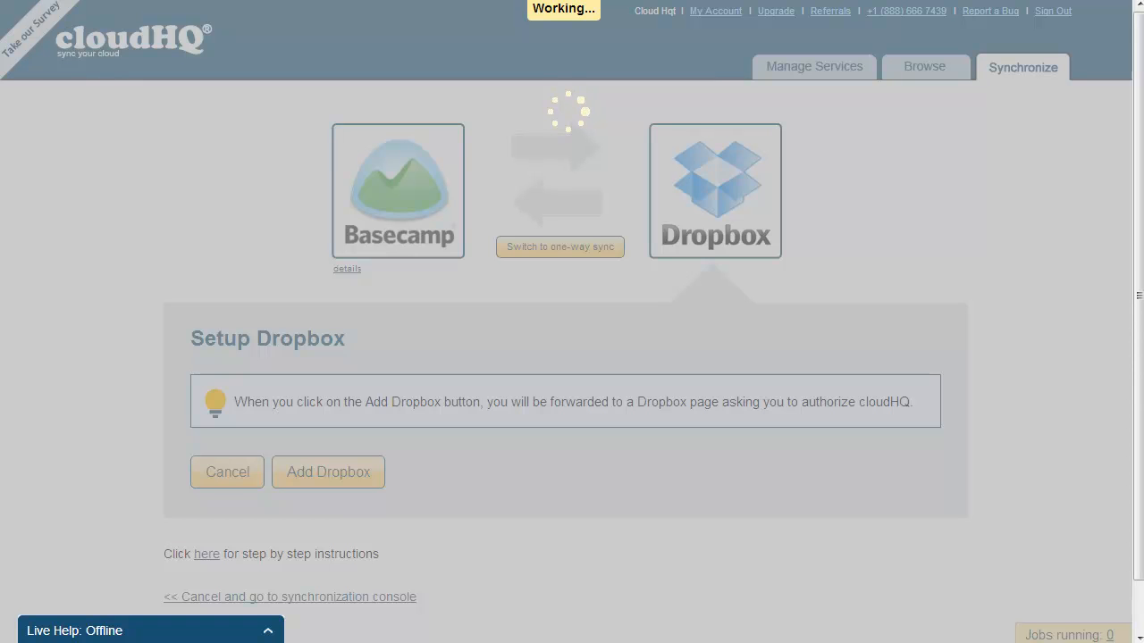
click(329, 472)
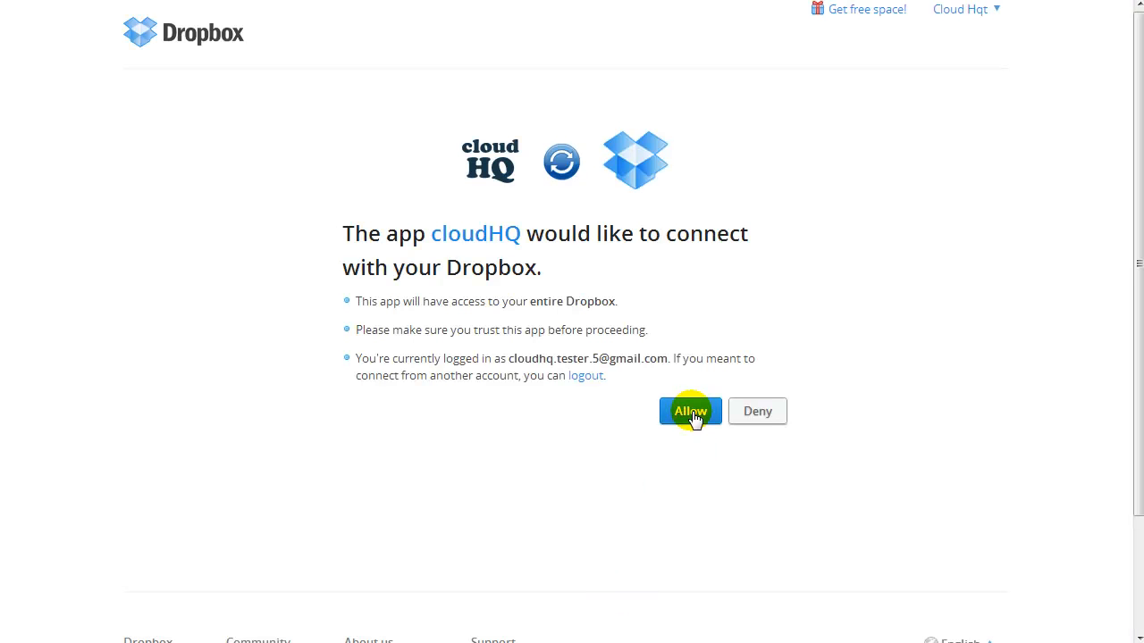
click(690, 411)
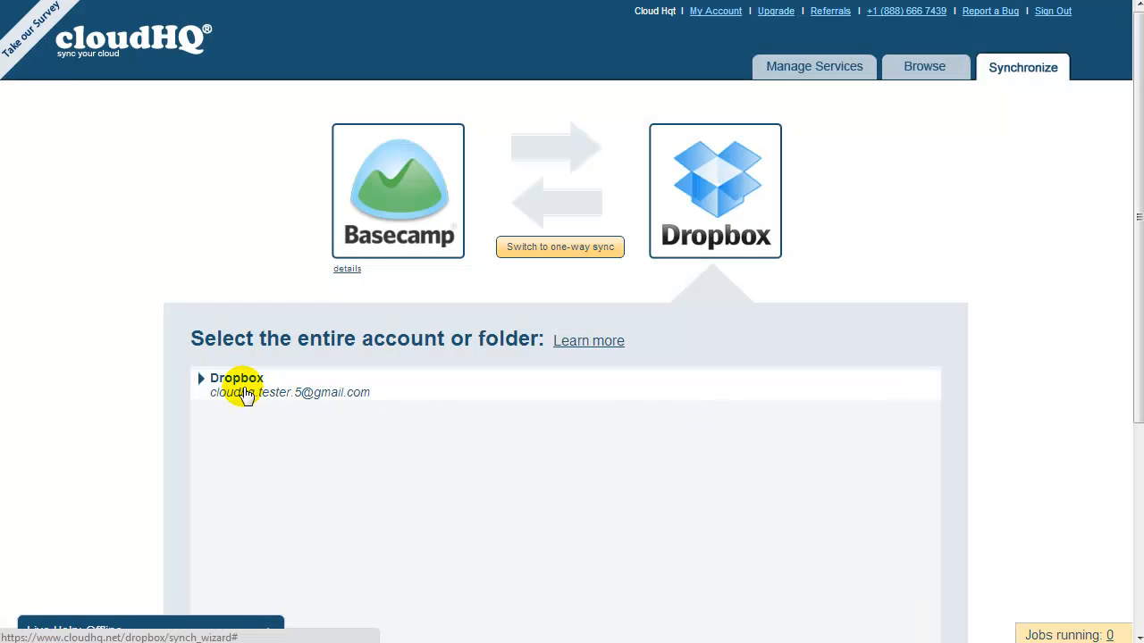
- Create a new Dropbox folder Basecamp_in_Dropbox and select it as the sync target
click(200, 379)
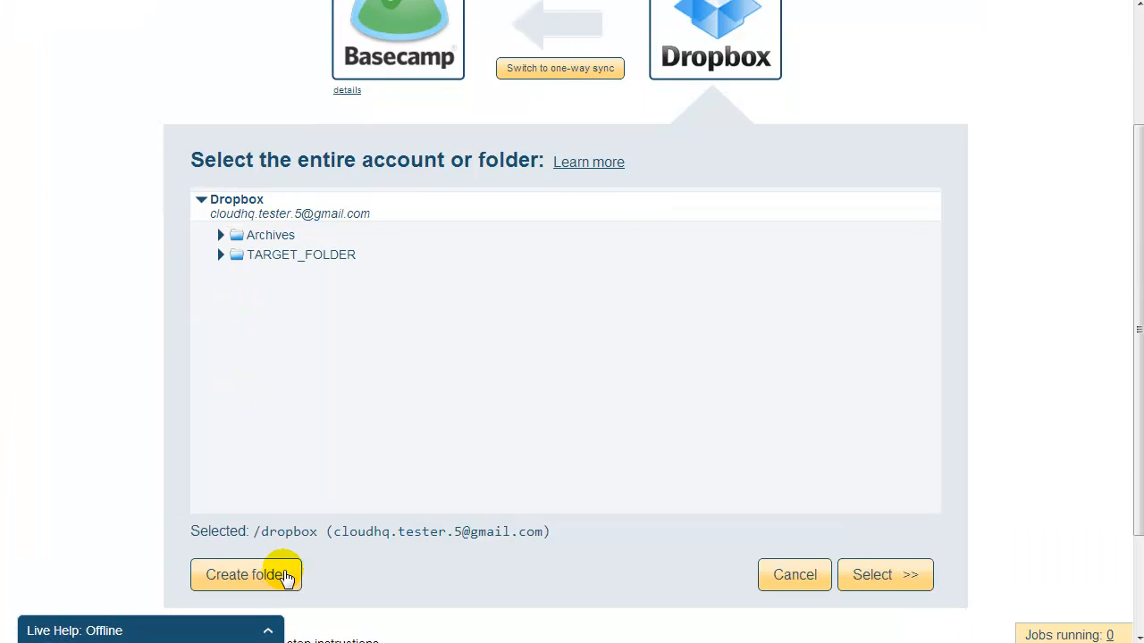
click(247, 575)
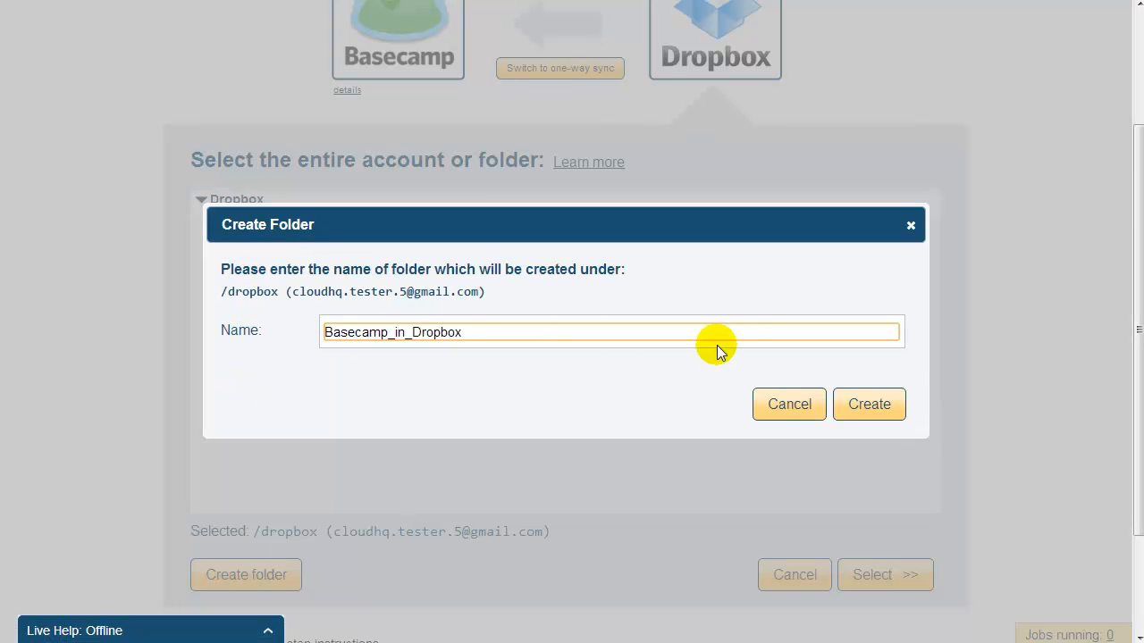
click(868, 404)
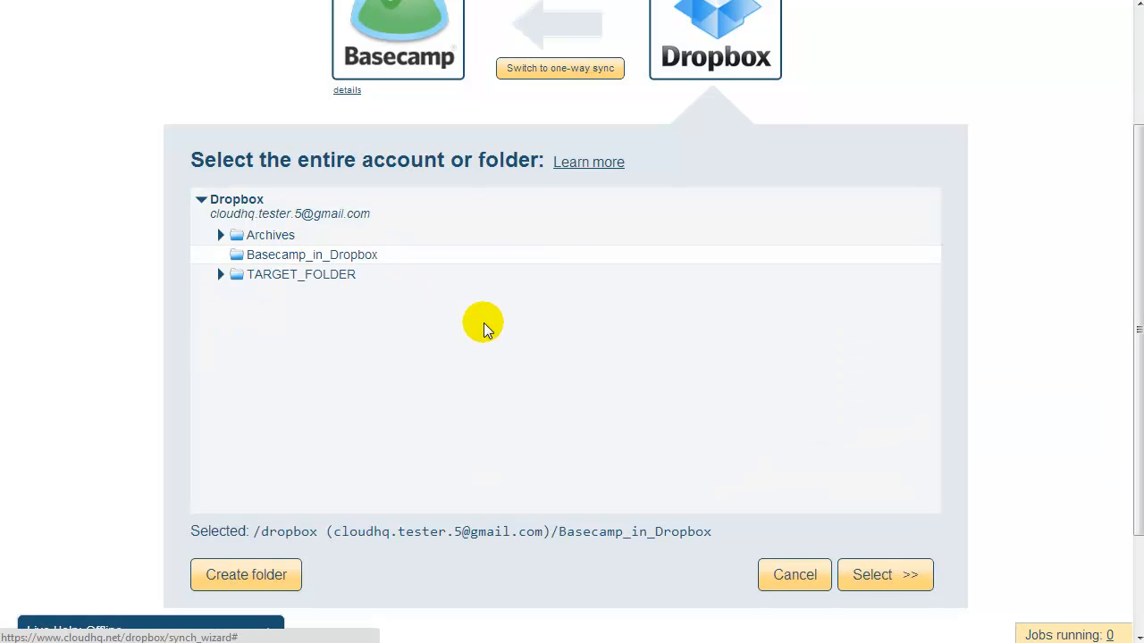
click(883, 575)
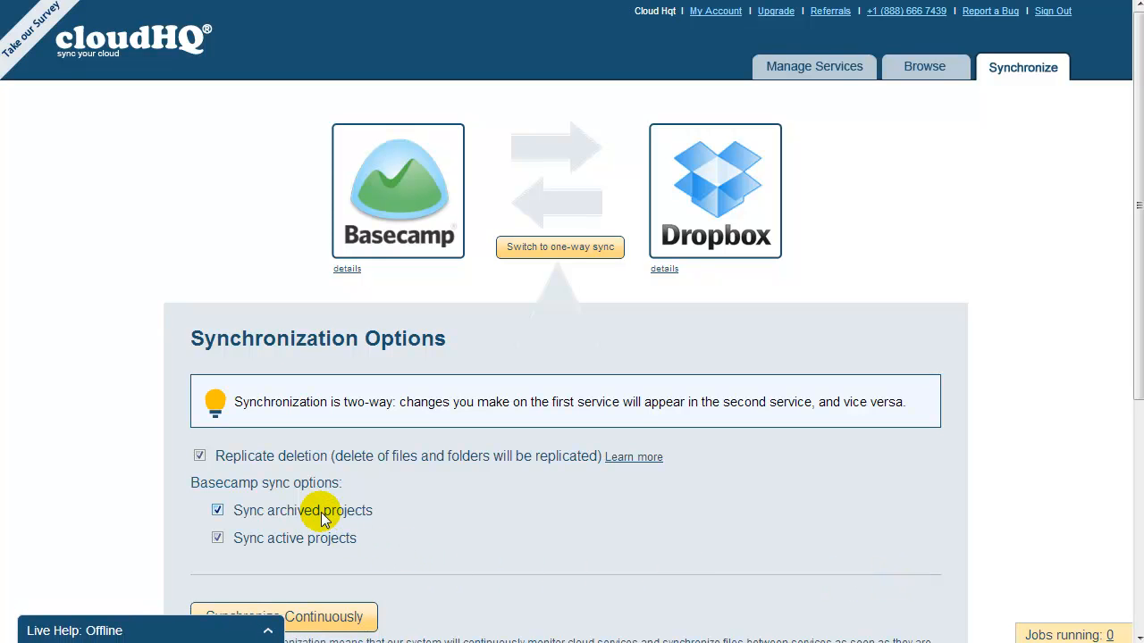
mouse_move(320, 543)
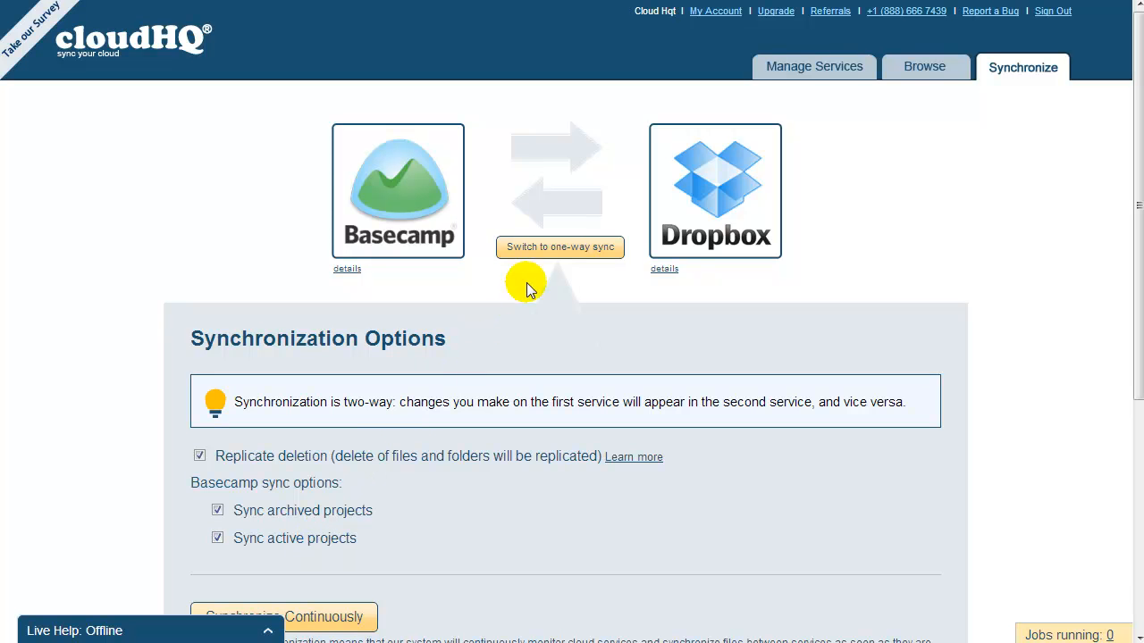
mouse_move(558, 248)
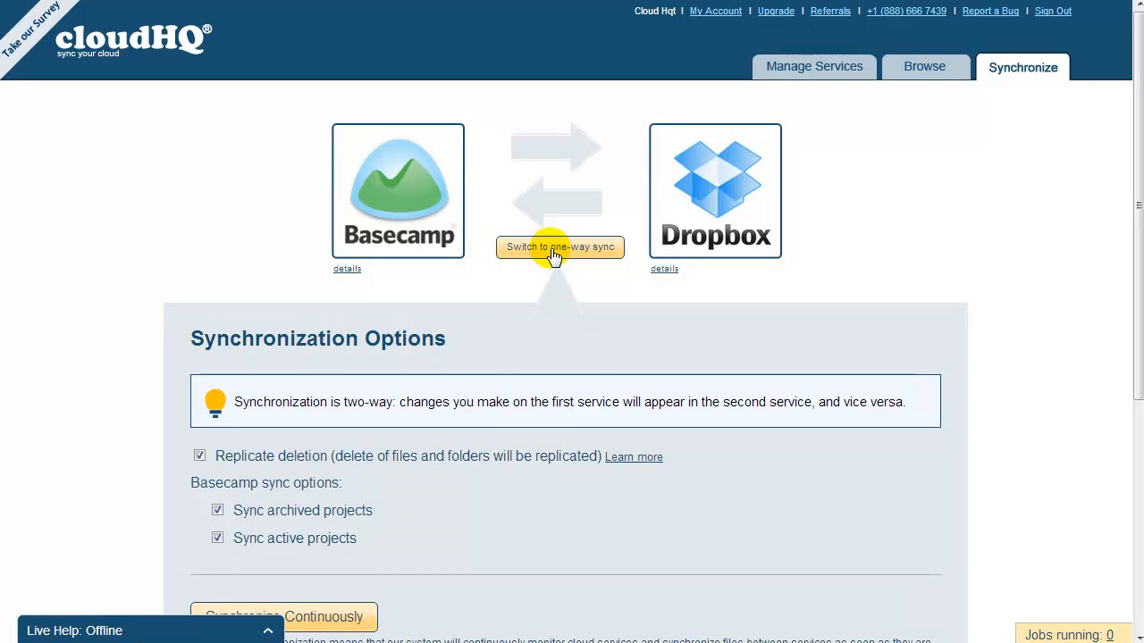
- Switch the sync to one-way from Basecamp to Dropbox
click(561, 247)
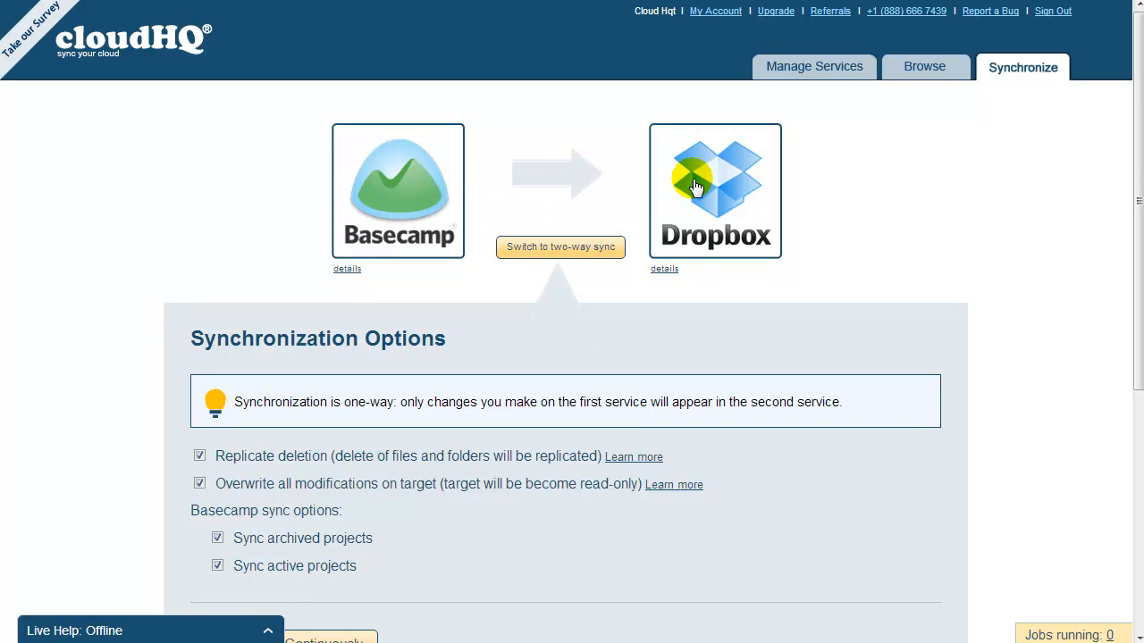
mouse_move(562, 246)
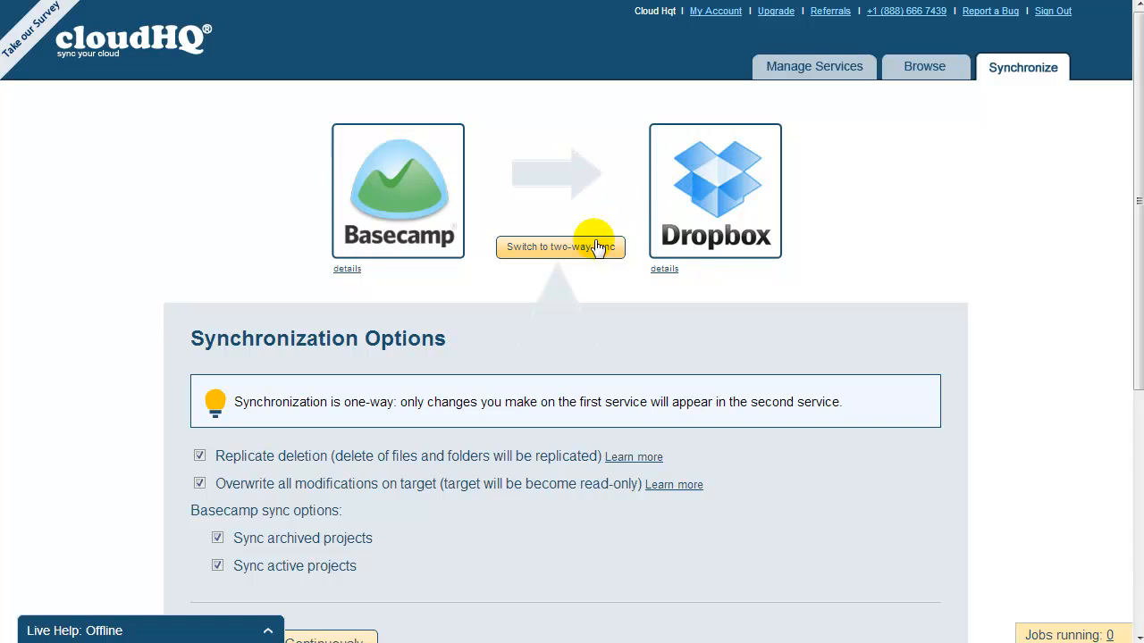
scroll(down, 3)
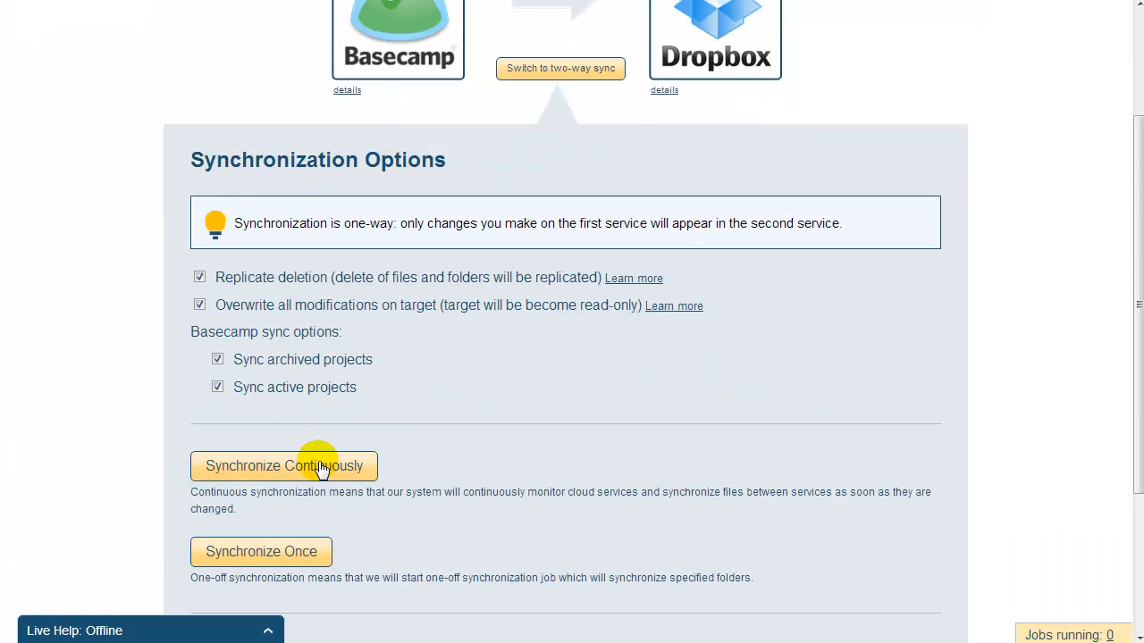
- Start continuous synchronization from Basecamp to Basecamp_in_Dropbox
click(283, 465)
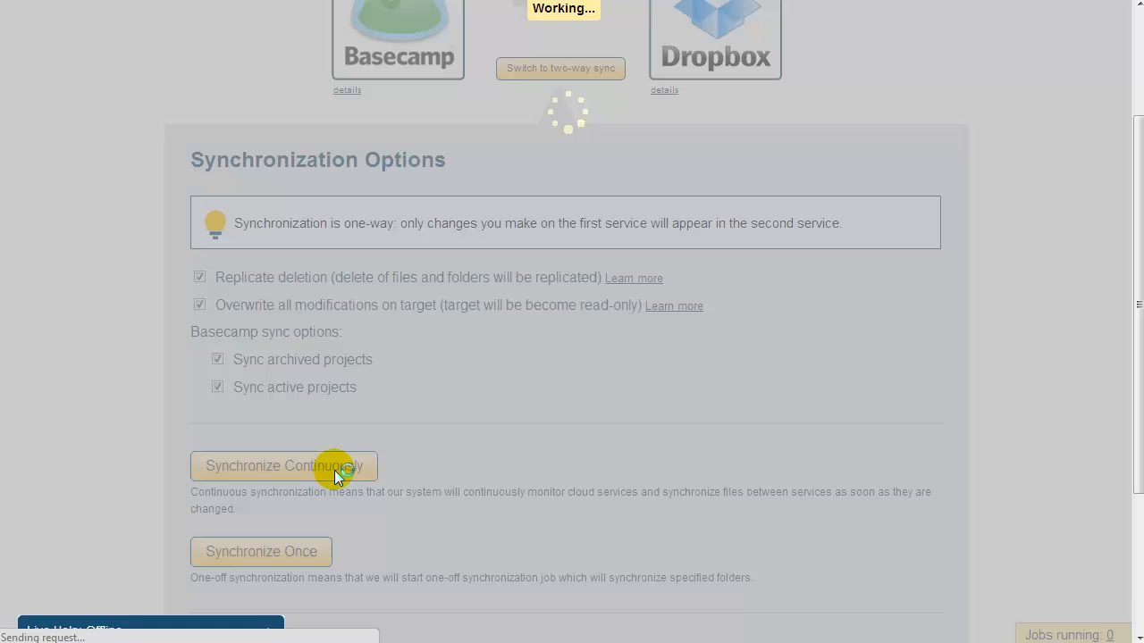
click(282, 465)
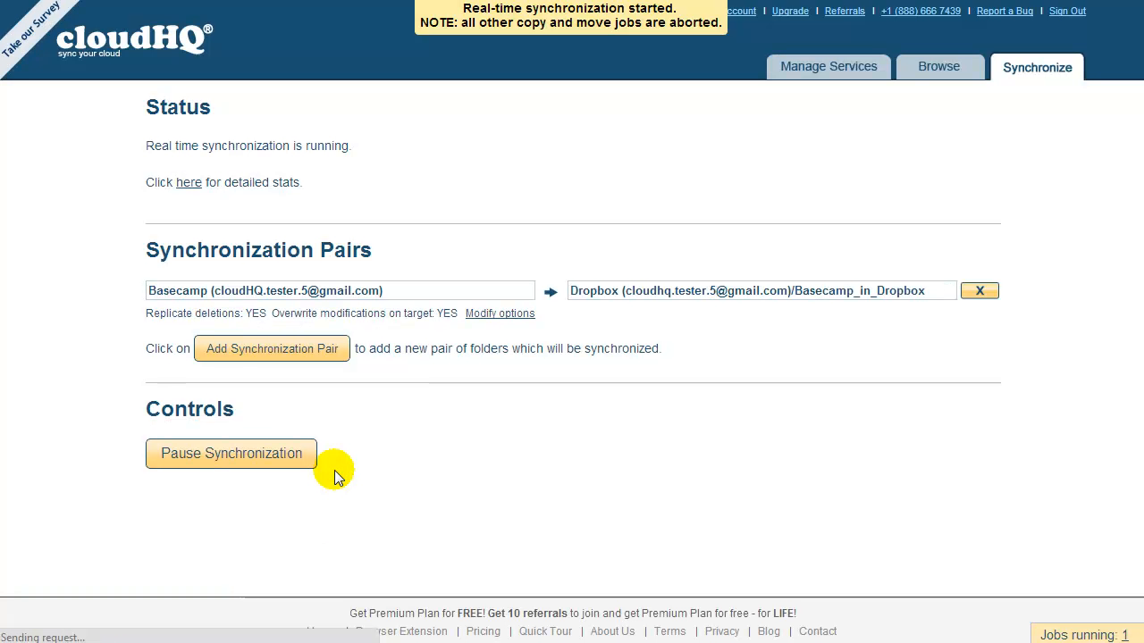